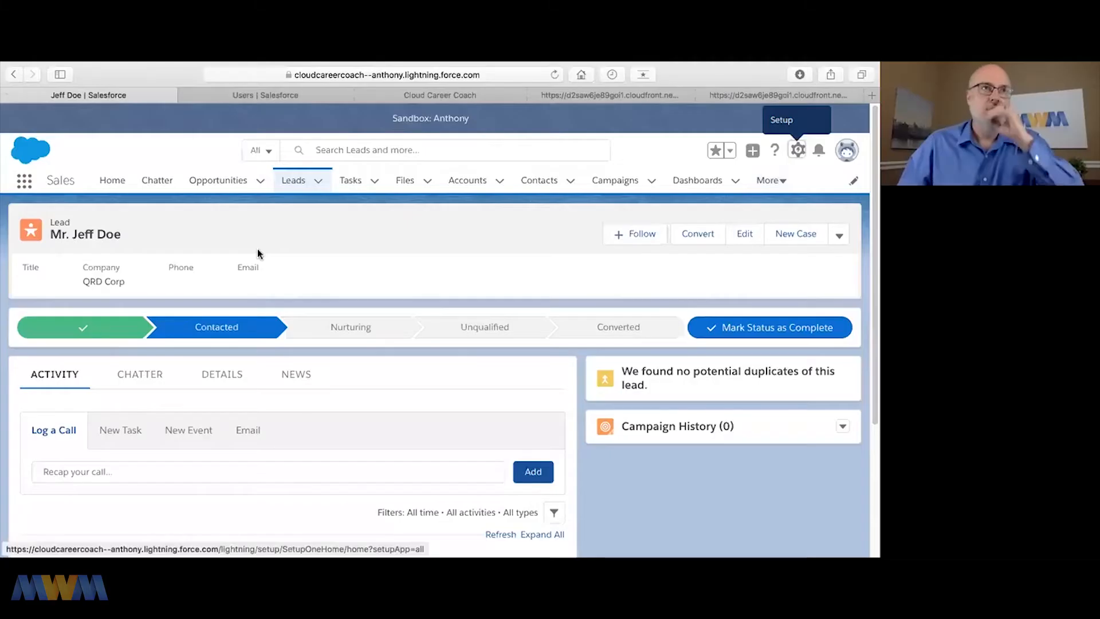
mouse_move(268, 293)
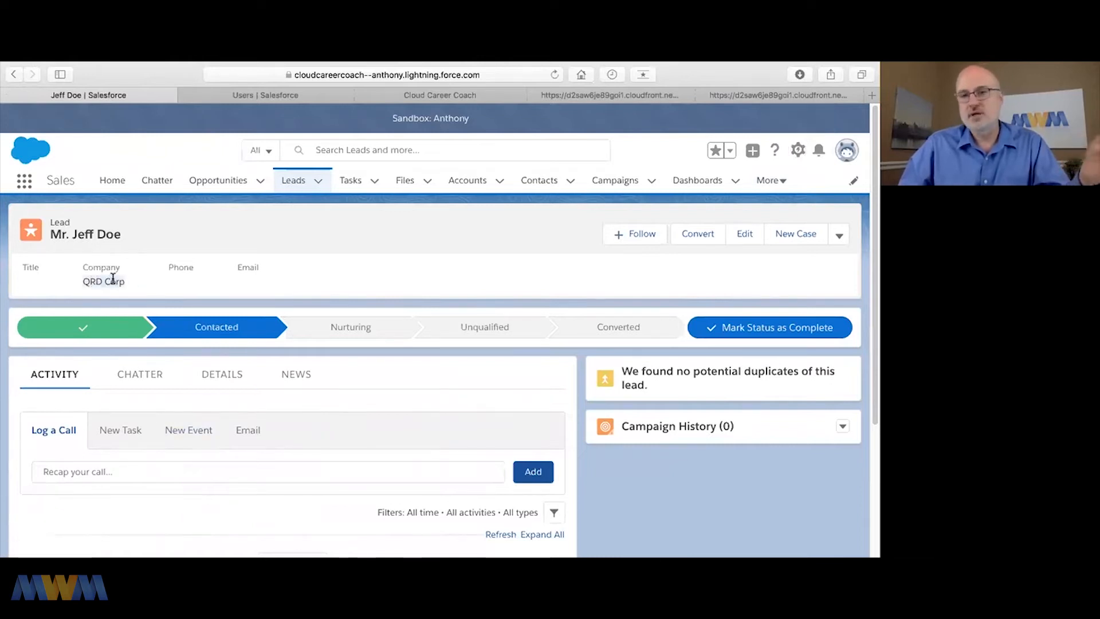
mouse_move(411, 287)
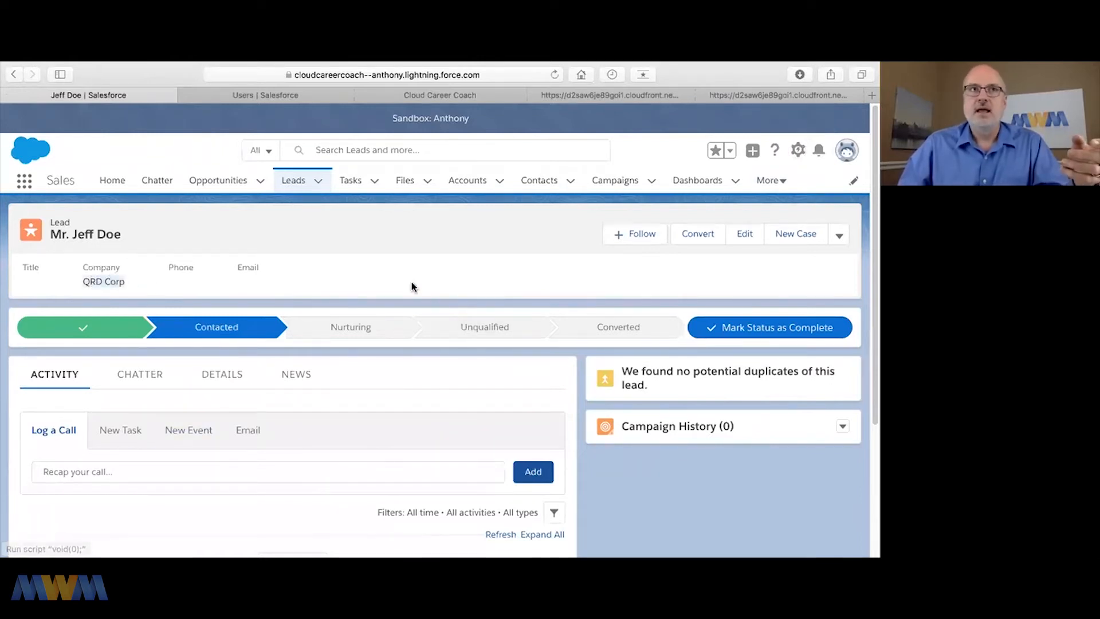
mouse_move(281, 246)
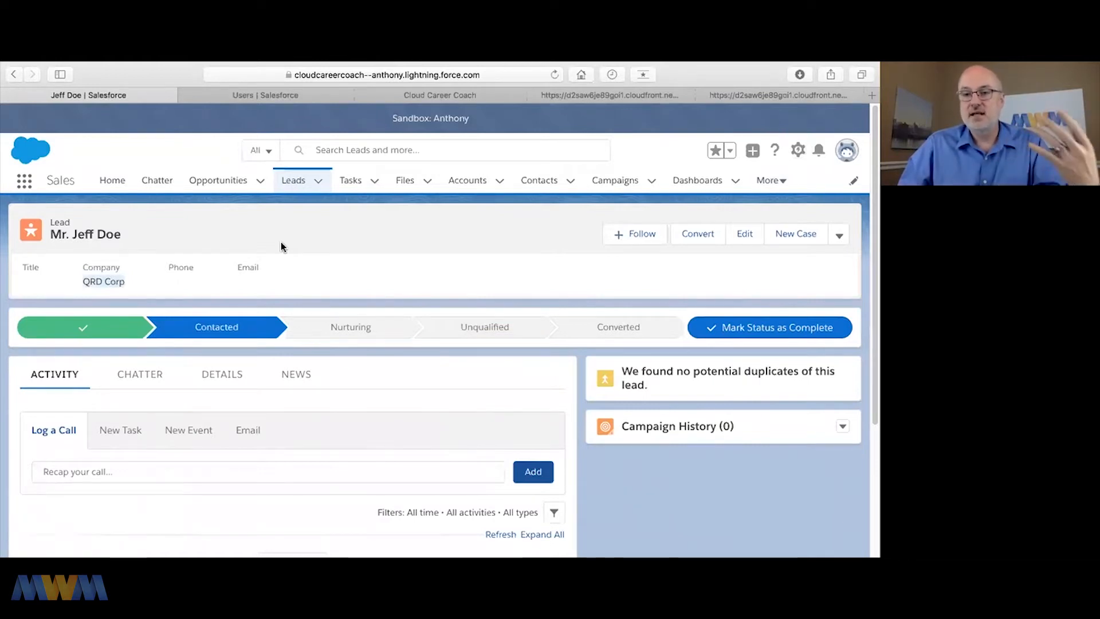
mouse_move(714, 287)
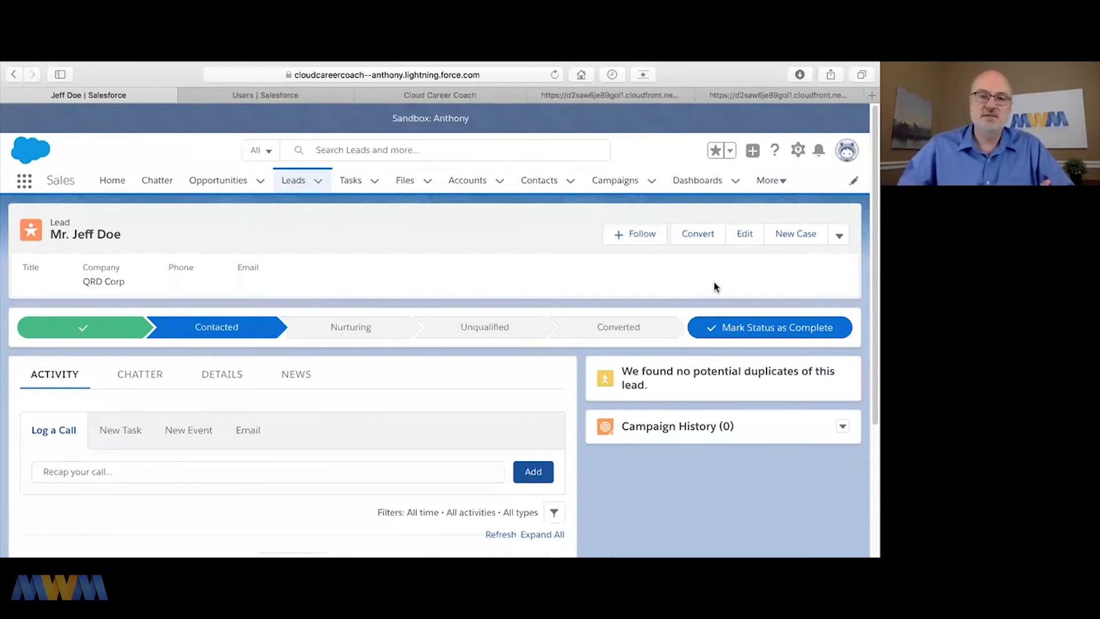
mouse_move(704, 290)
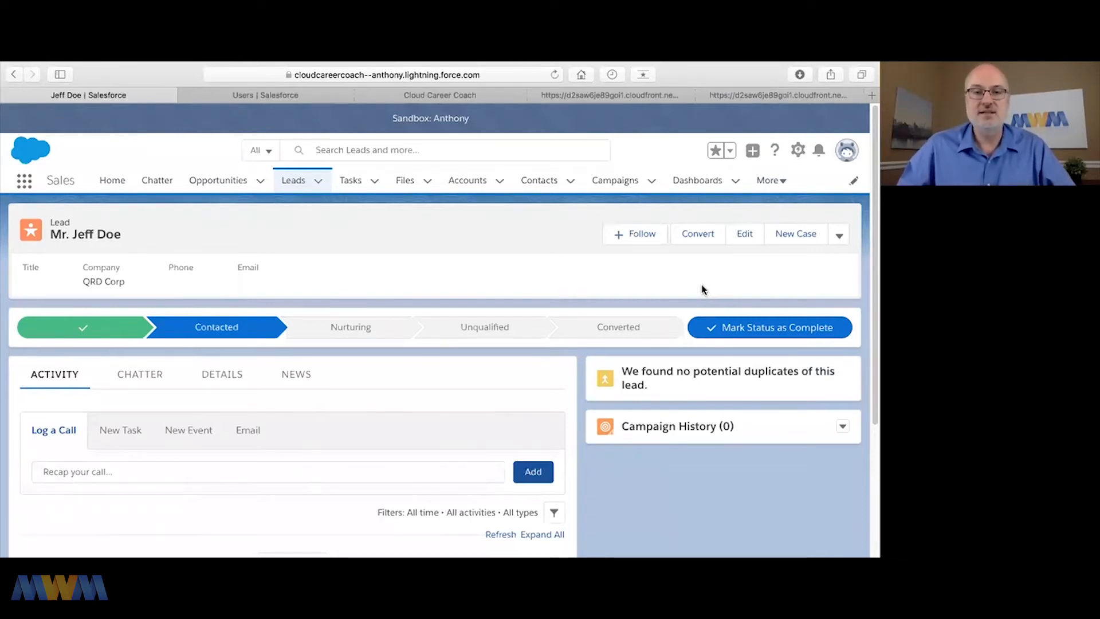
mouse_move(699, 264)
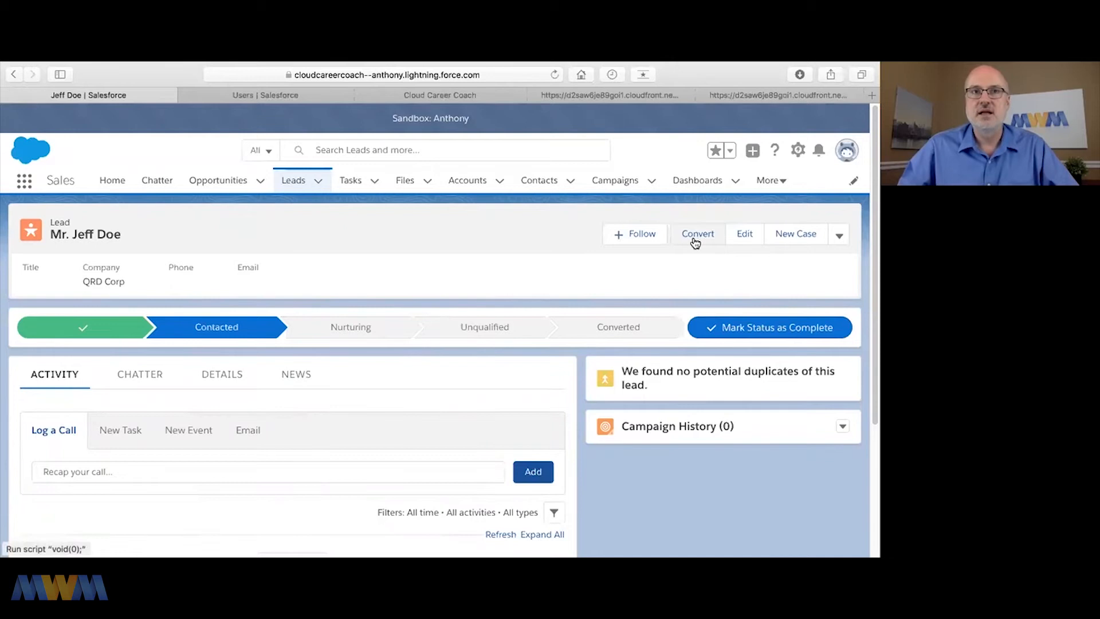
Begin converting Mr. Jeff Doe's lead, proposing account QRD Corp, contact Jeff Doe and opportunity QRD Corp-.
click(698, 234)
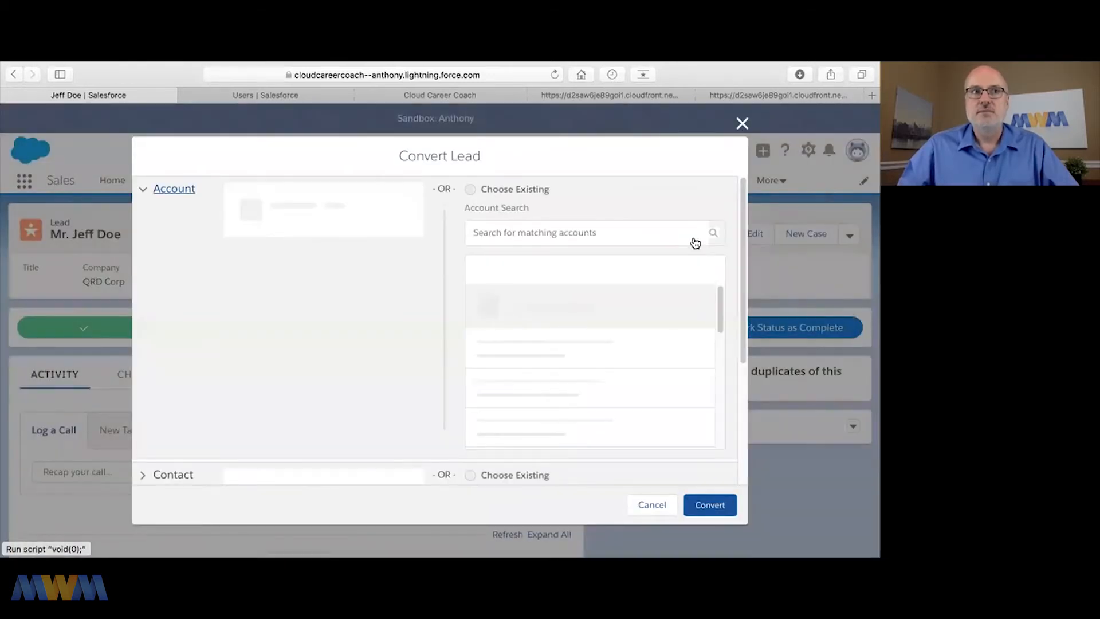
mouse_move(530, 318)
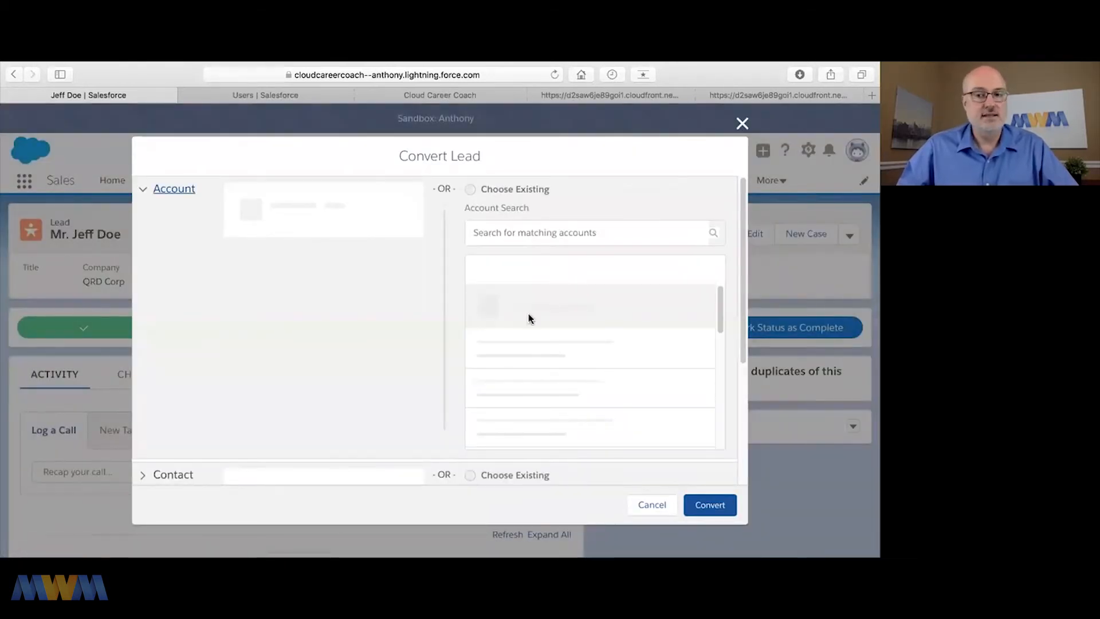
mouse_move(294, 210)
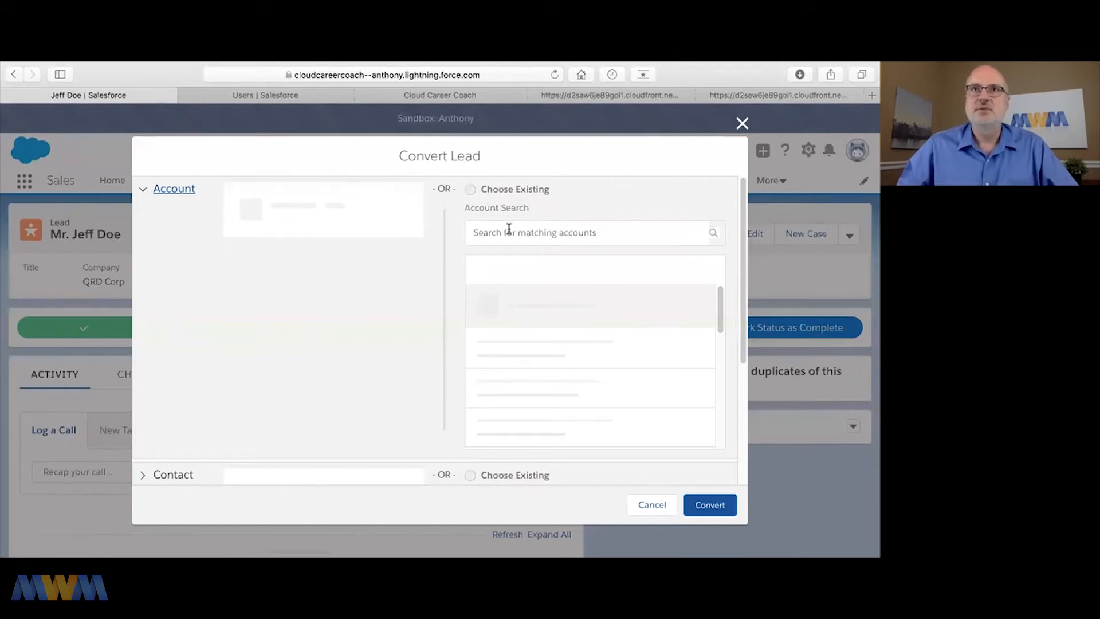
mouse_move(361, 260)
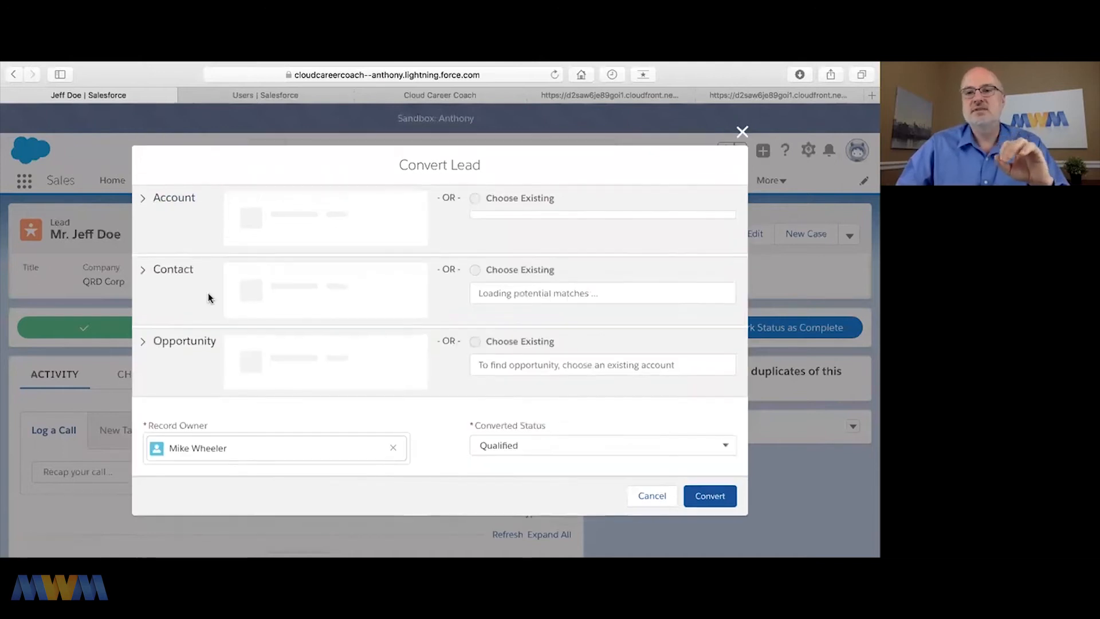
mouse_move(196, 214)
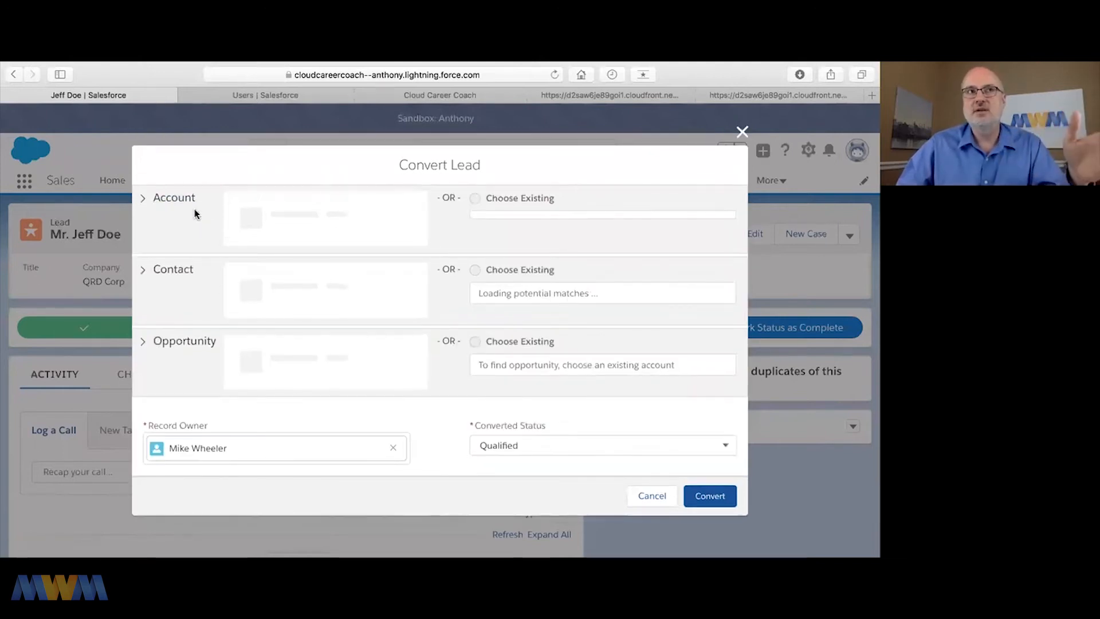
mouse_move(214, 363)
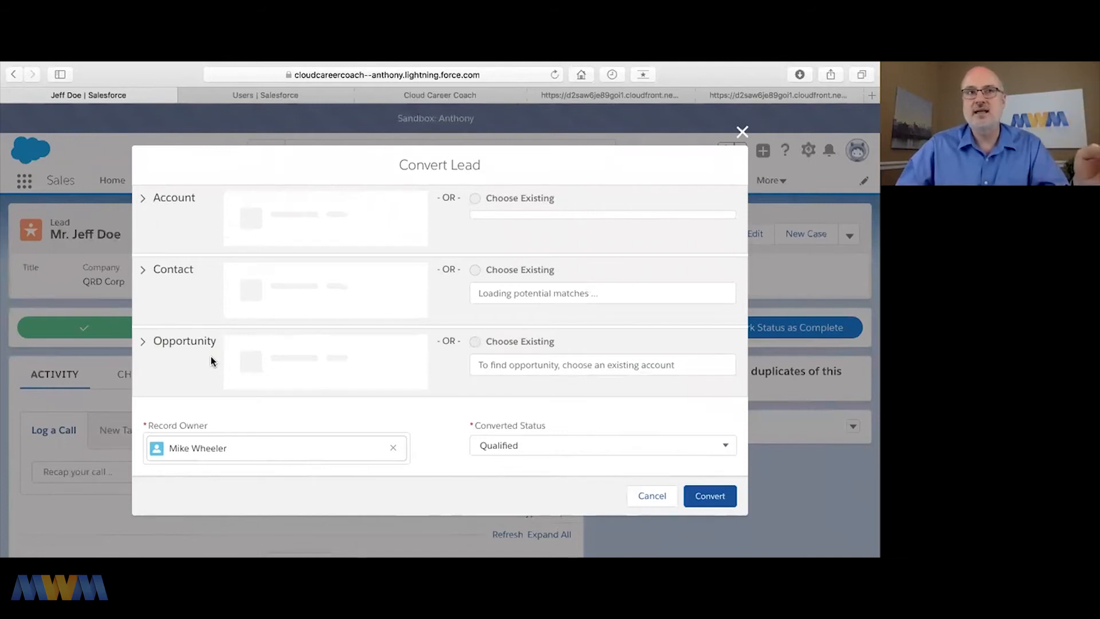
mouse_move(409, 334)
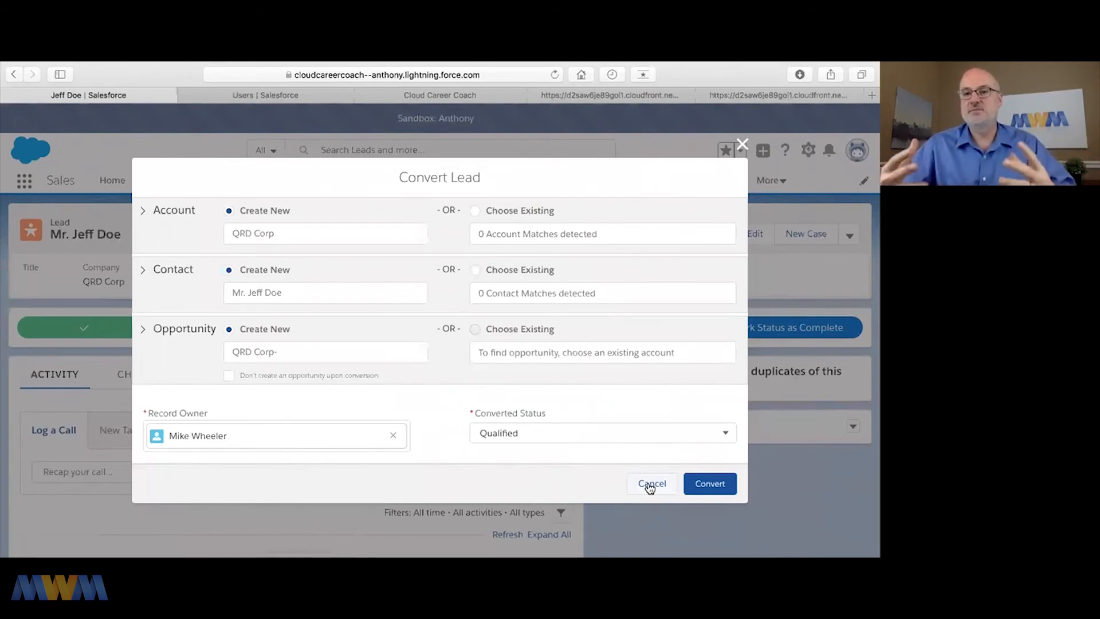
mouse_move(294, 396)
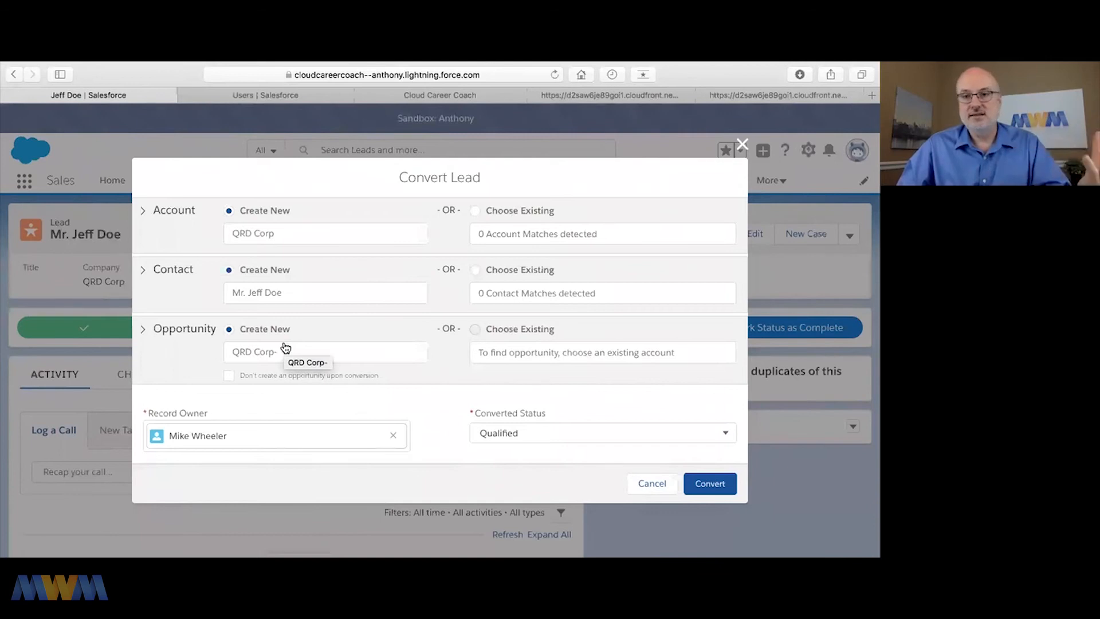
mouse_move(455, 403)
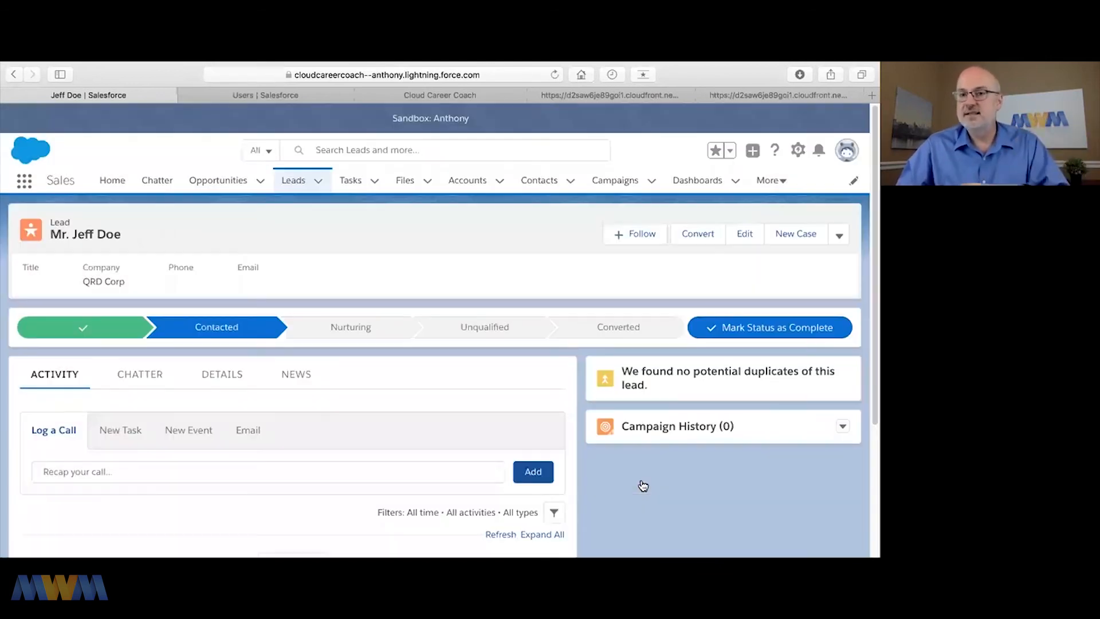
mouse_move(638, 484)
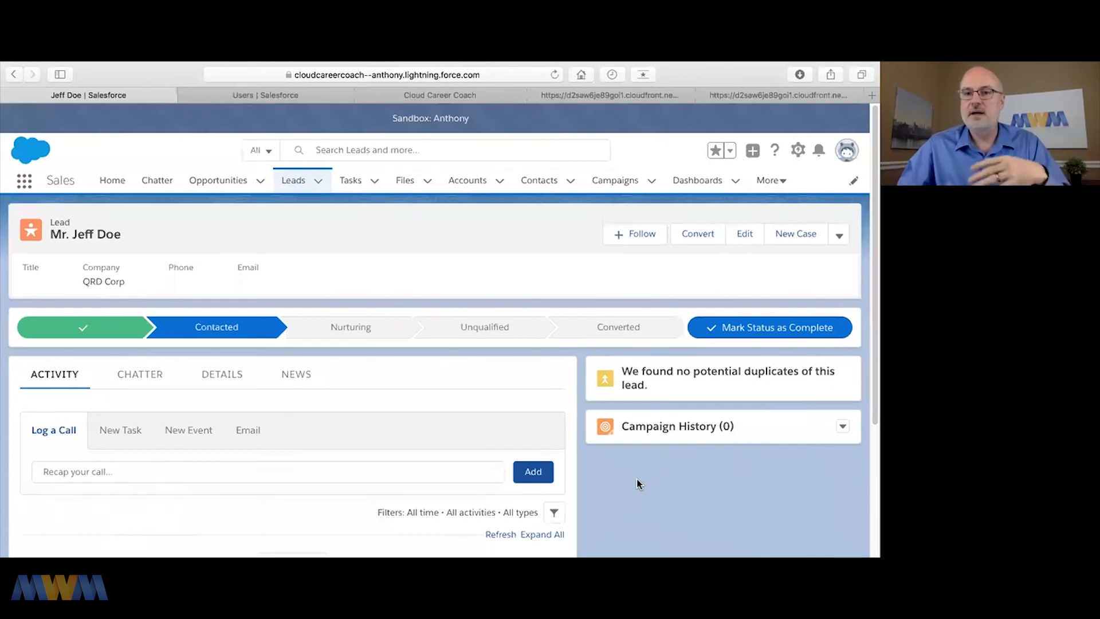
mouse_move(568, 503)
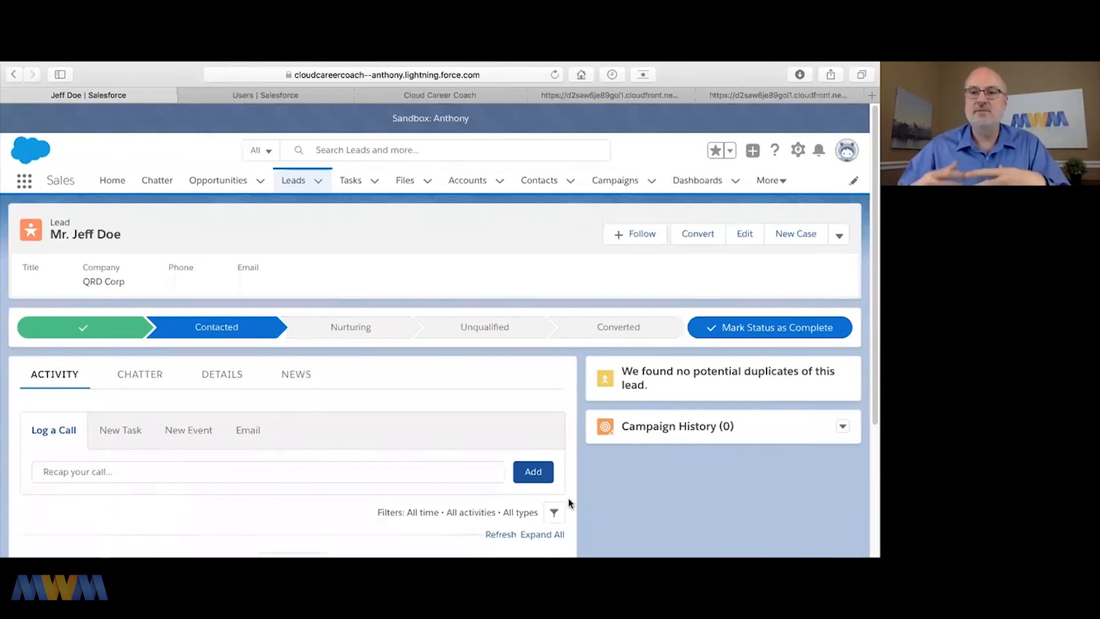